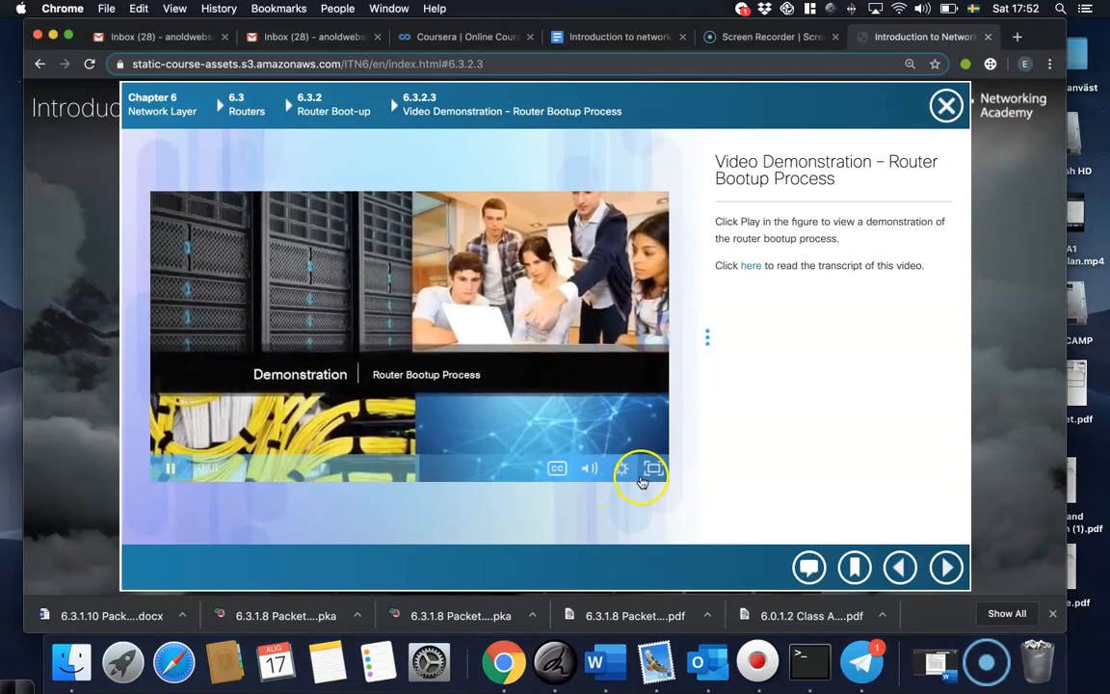
Play the 6.3.2.3 router bootup demonstration video in full screen
{"action": "left_click", "coordinate": [652, 469]}
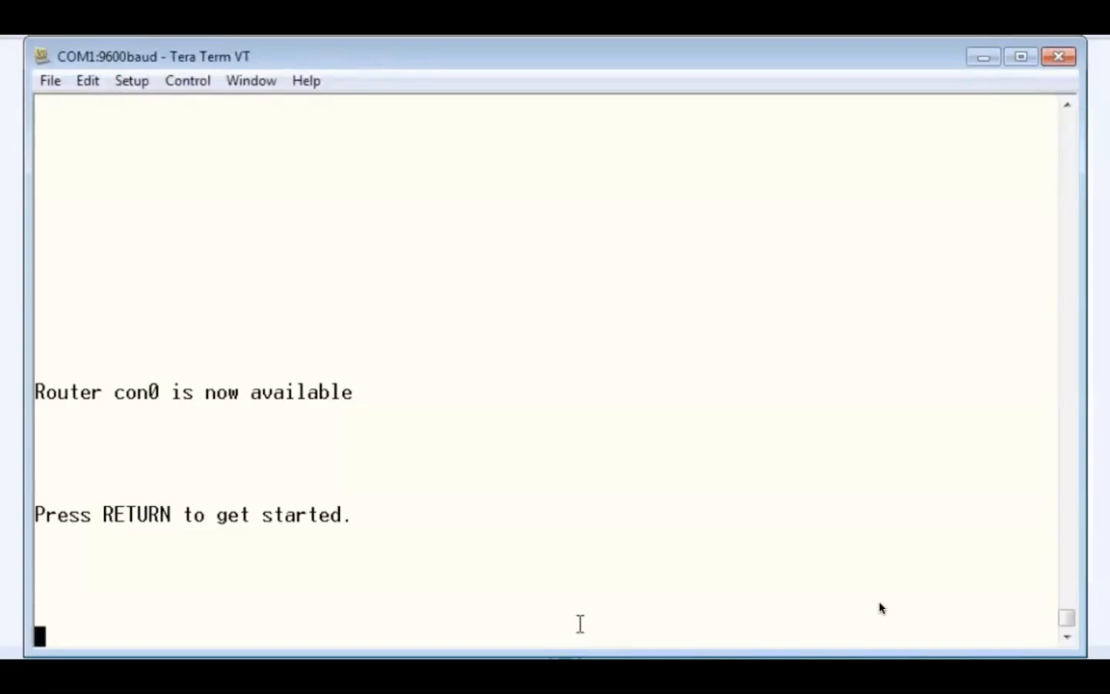
Enter privileged mode with 'enable' and issue the 'reload' command
{"action": "key", "text": "Return"}
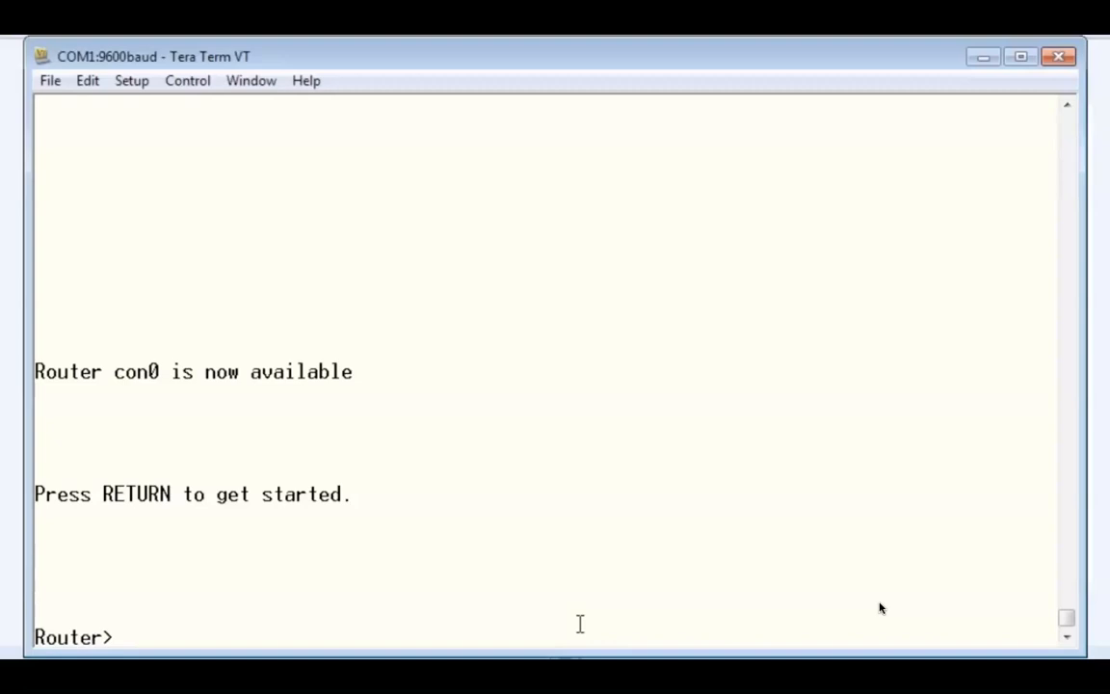
{"action": "type", "text": "enable"}
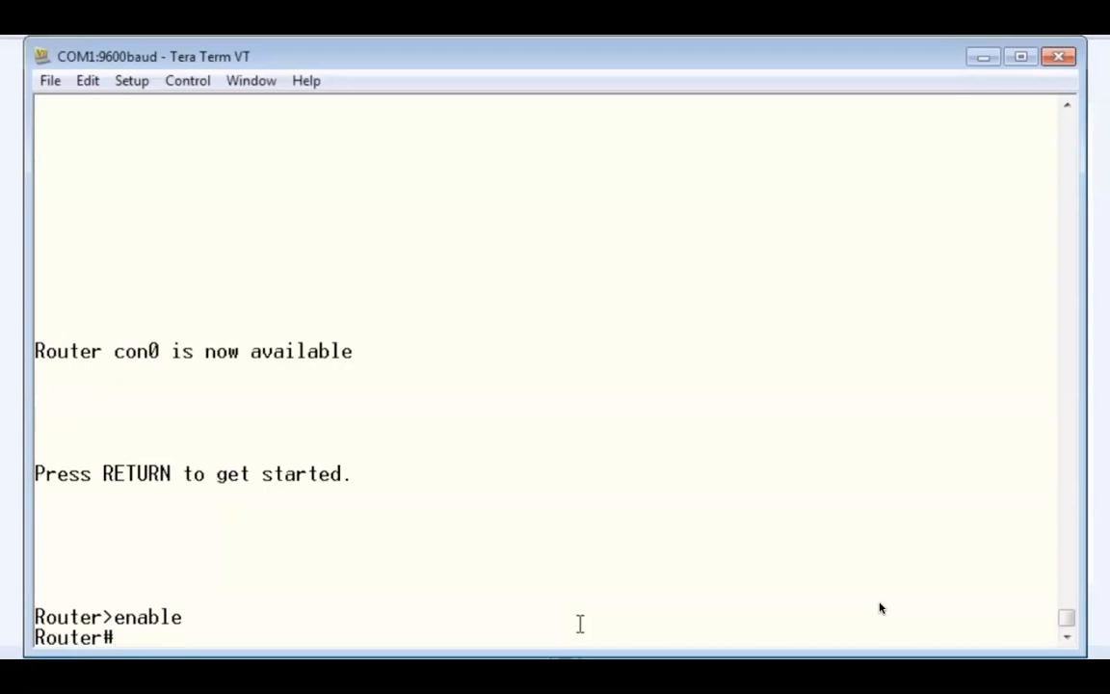
{"action": "type", "text": "reload"}
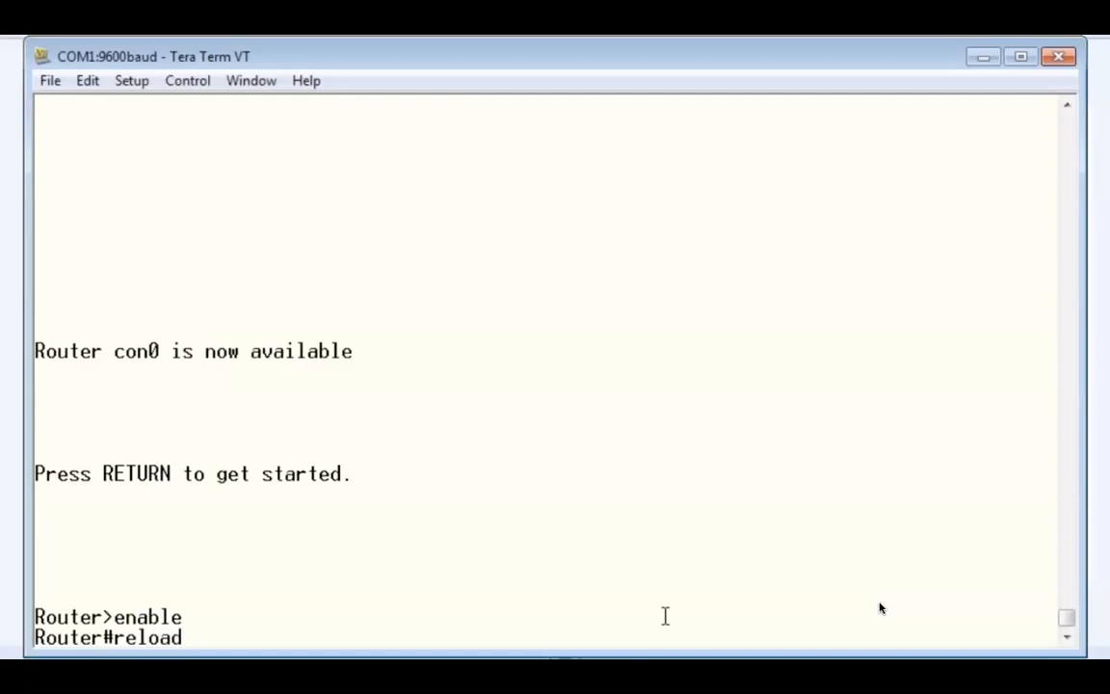
{"action": "key", "text": "Return"}
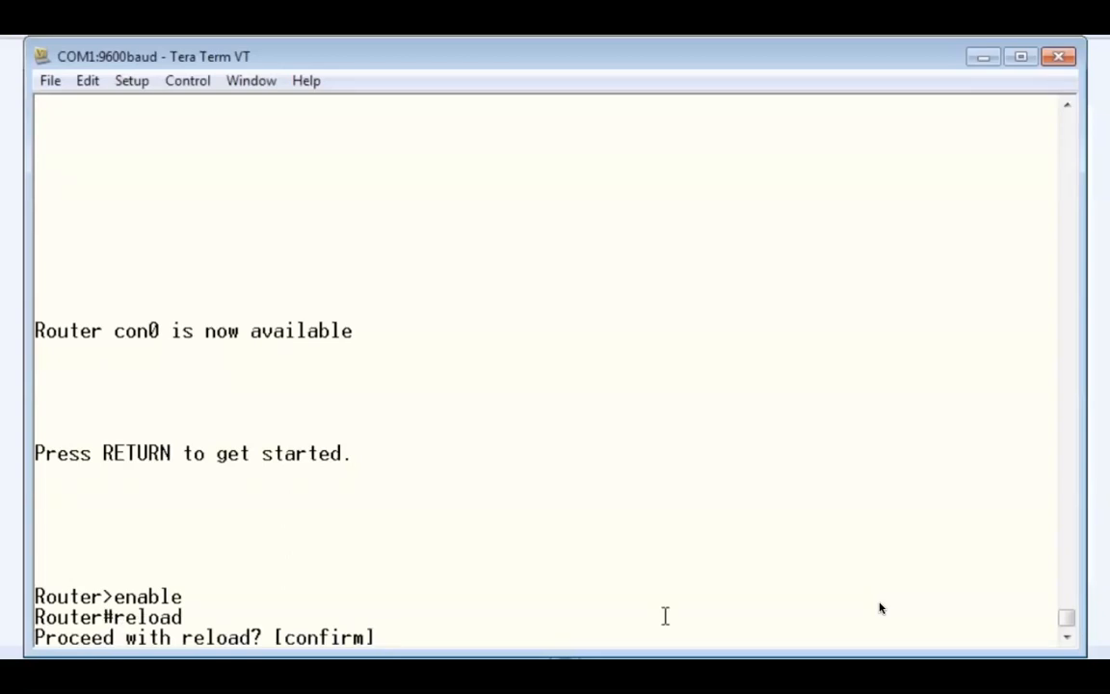
Confirm the reload and highlight ROMMON in the boot output as the IOS image decompresses
{"action": "key", "text": "Return"}
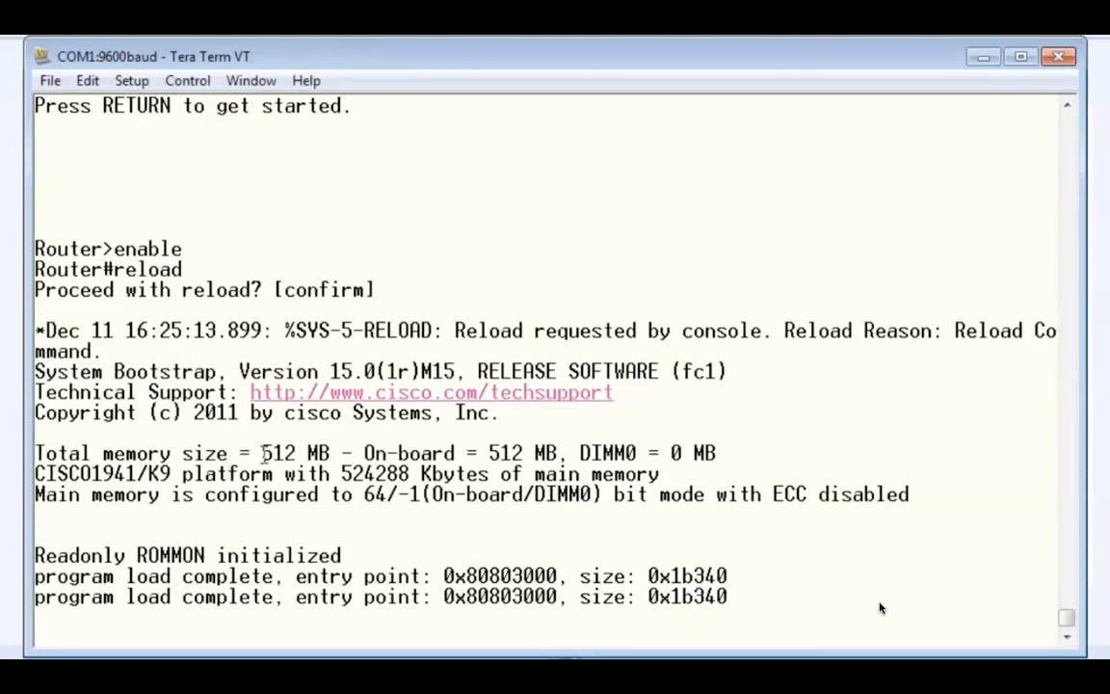
{"action": "double_click", "coordinate": [278, 453]}
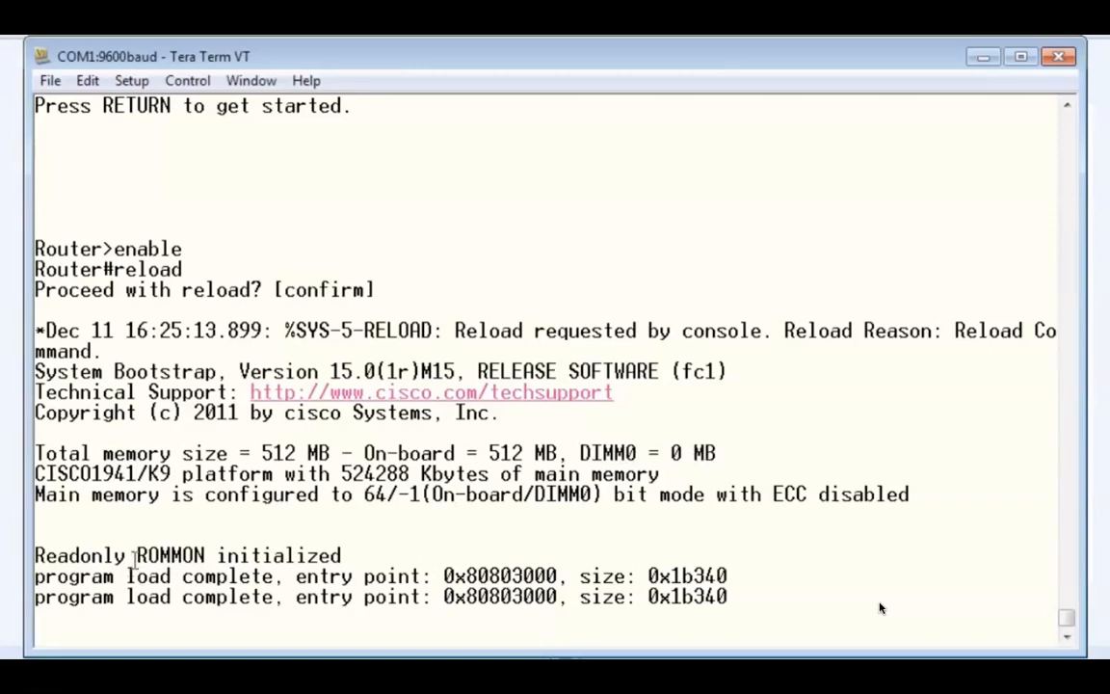
{"action": "double_click", "coordinate": [172, 555]}
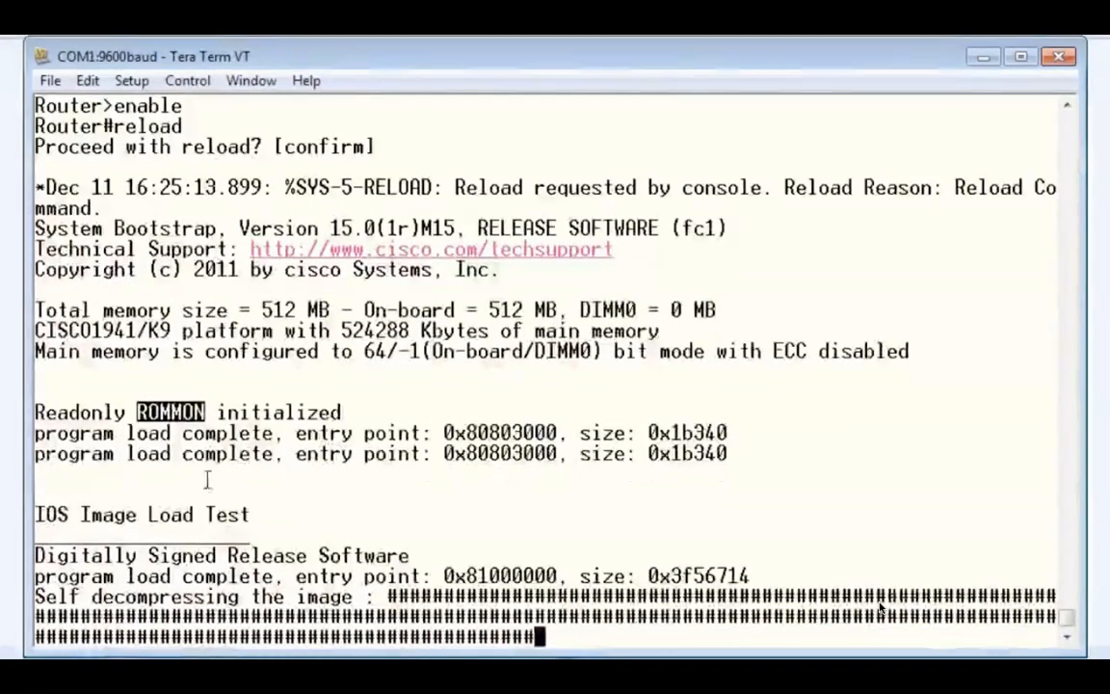
{"action": "scroll", "scroll_direction": "down", "scroll_amount": 3}
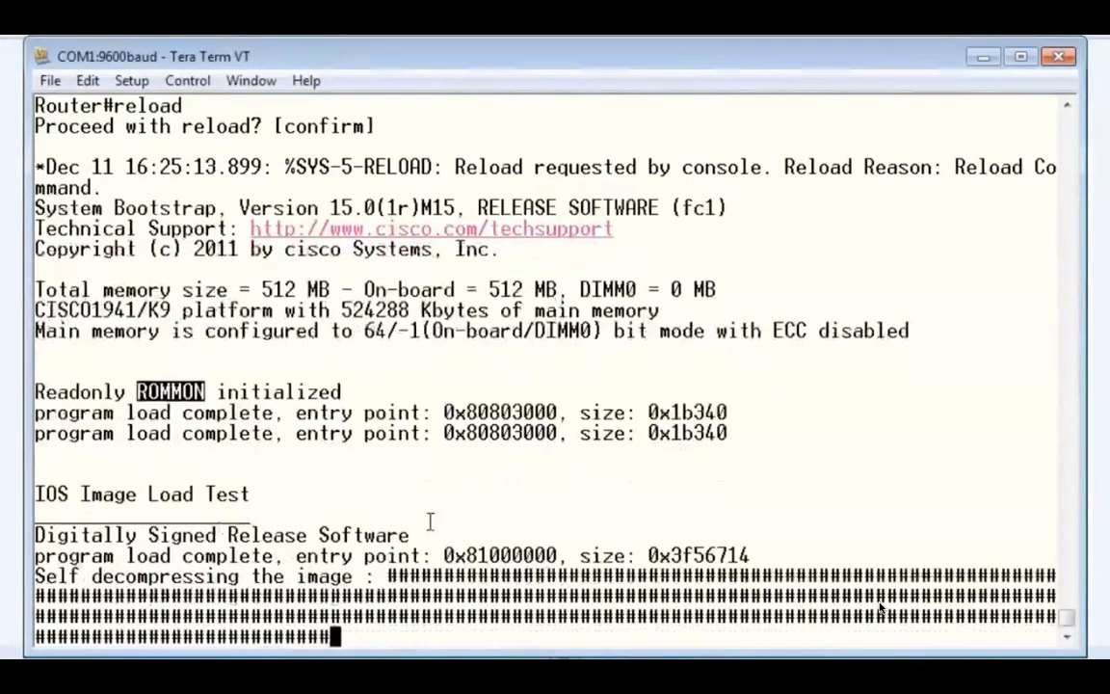
{"action": "scroll", "scroll_direction": "down", "scroll_amount": 3}
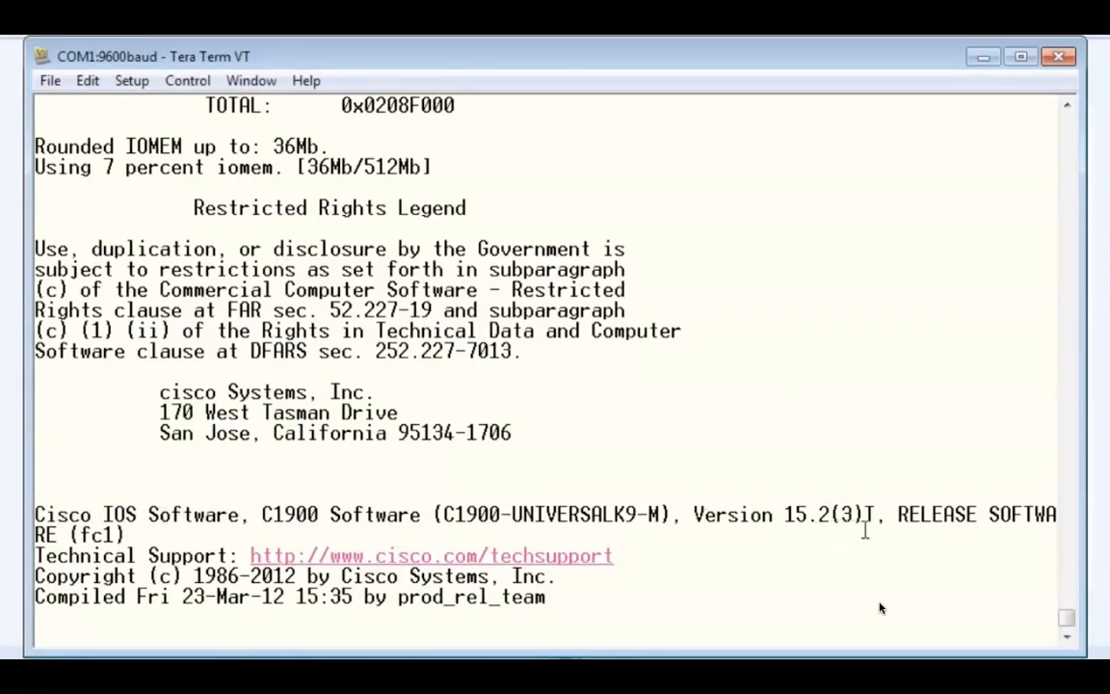
Follow the IOS load output through the hardware summary and interface logs
{"action": "scroll", "scroll_direction": "down", "scroll_amount": 3}
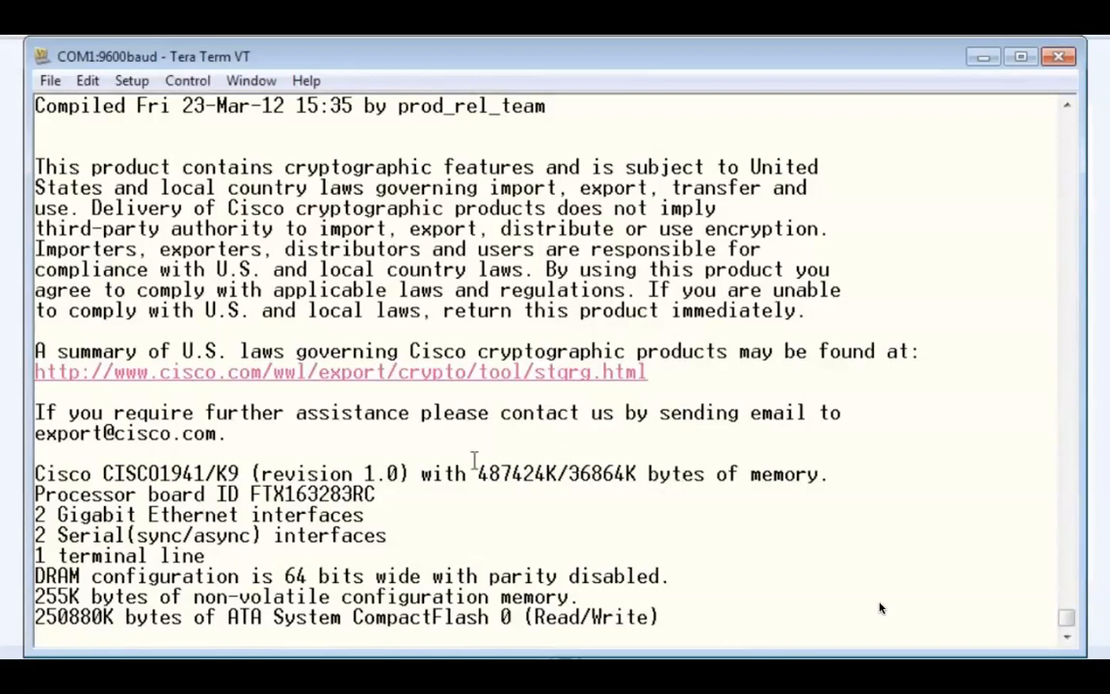
{"action": "left_click_drag", "start_coordinate": [476, 473], "coordinate": [567, 473]}
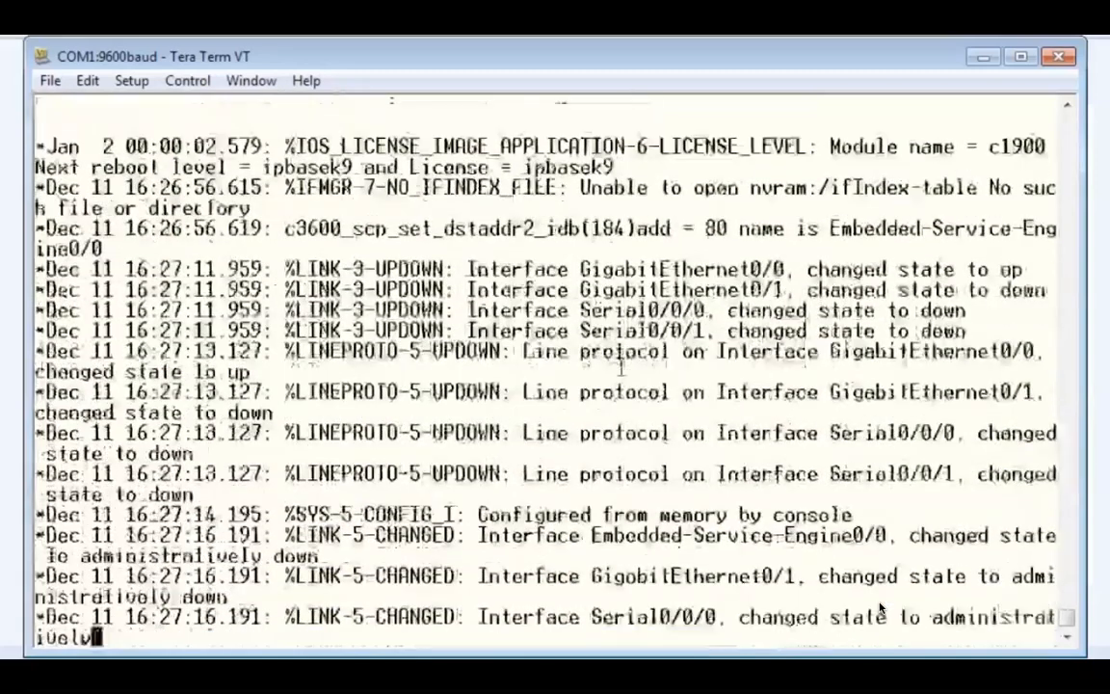
Scroll to 'System restarted' after the 124-second reboot
{"action": "scroll", "scroll_direction": "down", "scroll_amount": 3}
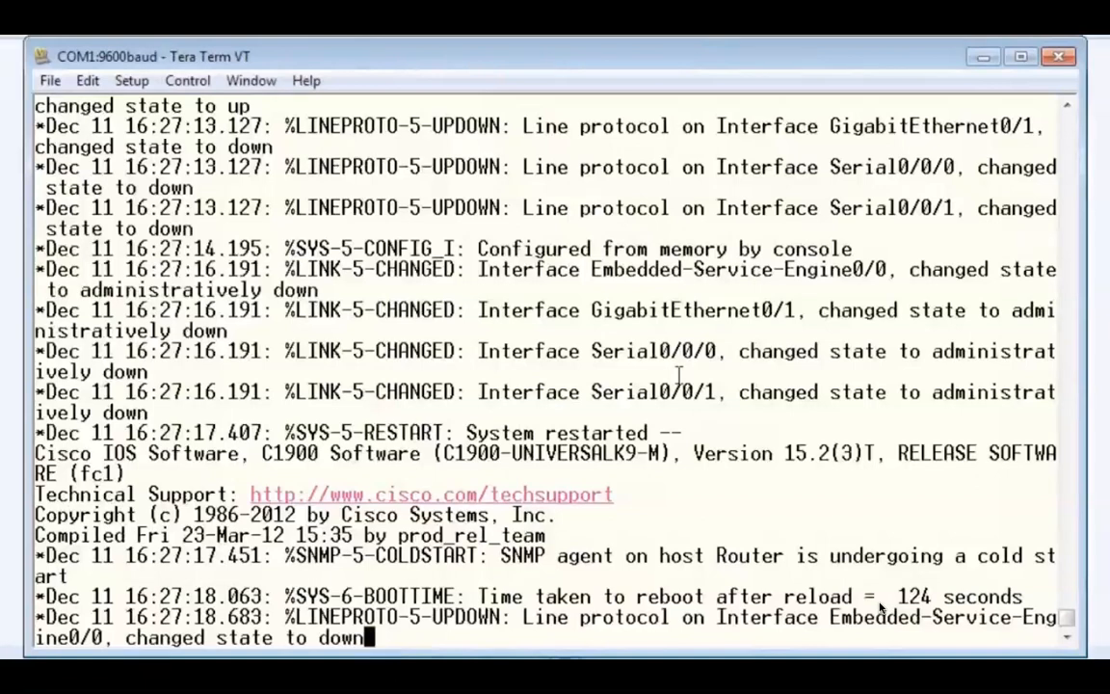
{"action": "mouse_move", "coordinate": [771, 280]}
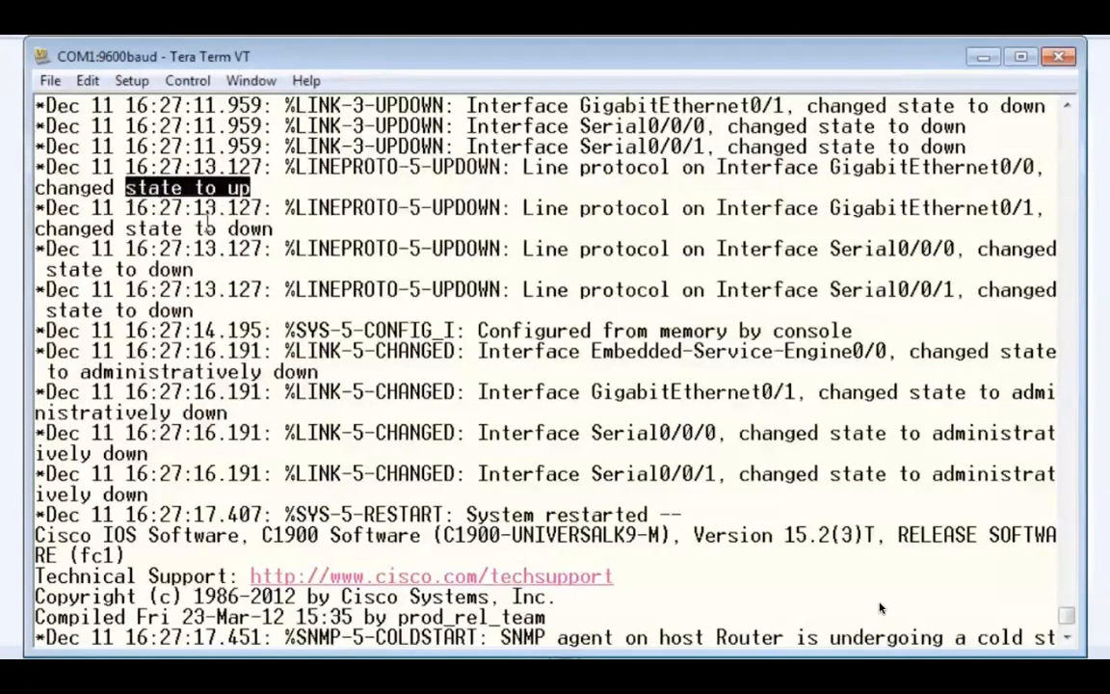
{"action": "mouse_move", "coordinate": [516, 364]}
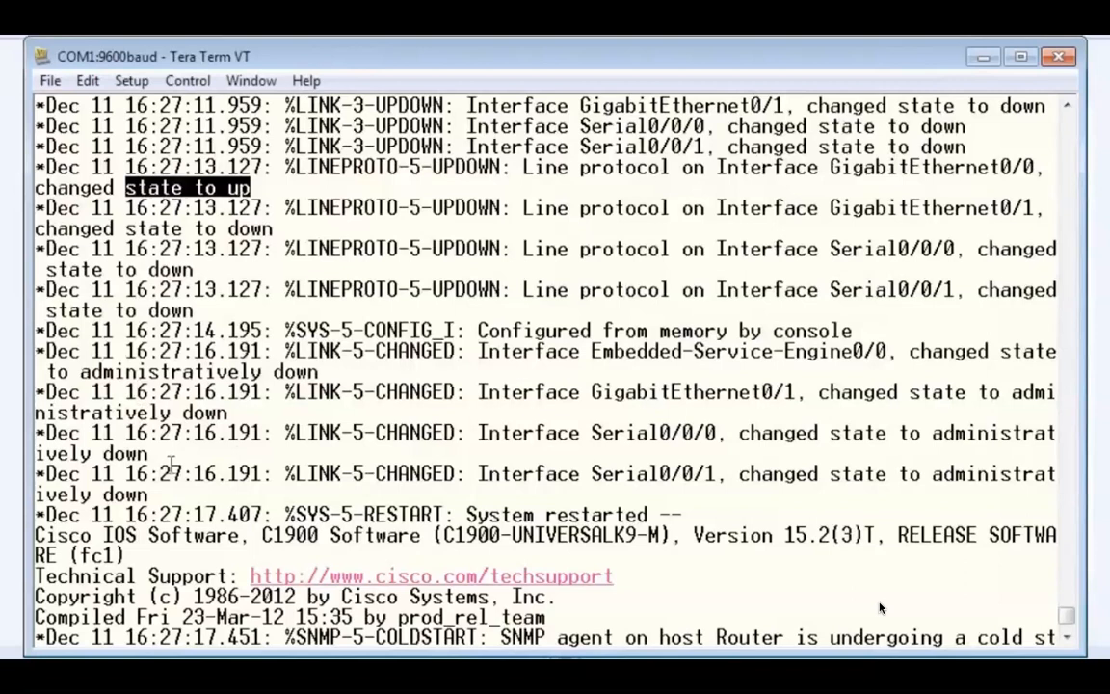
{"action": "mouse_move", "coordinate": [708, 568]}
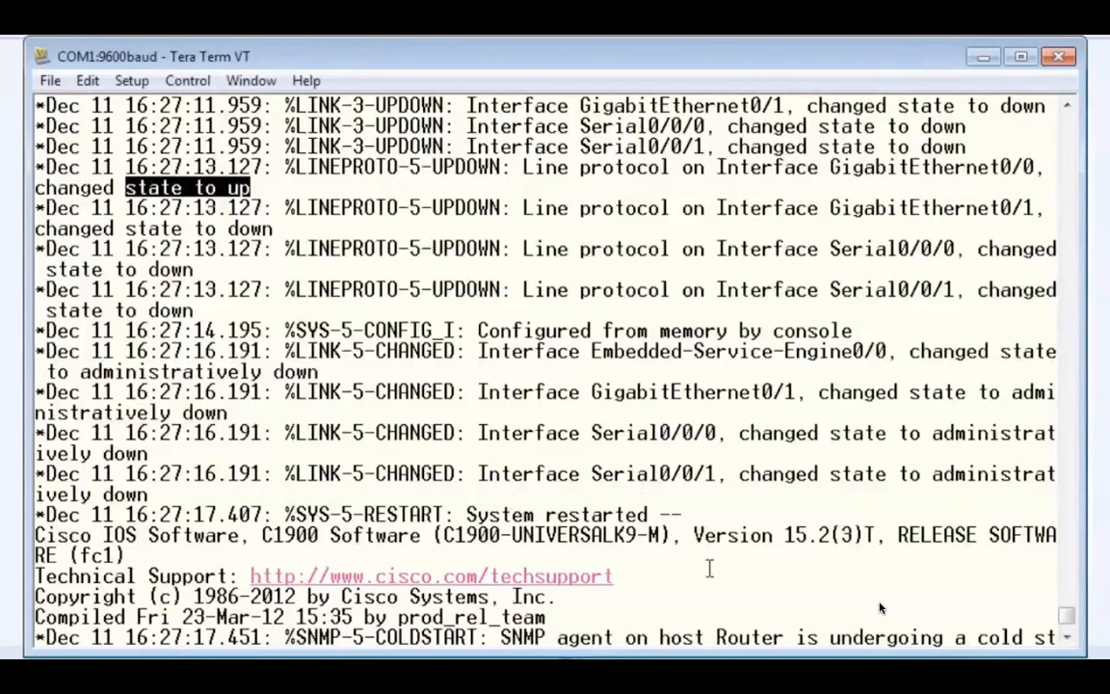